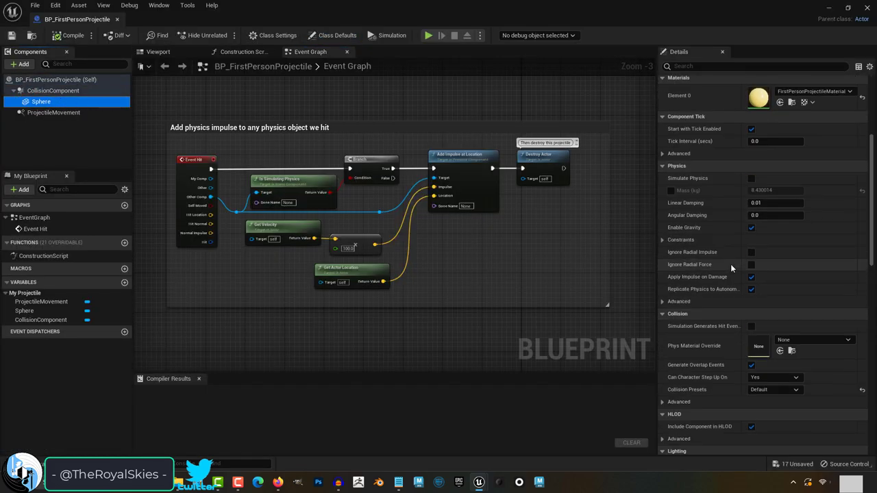
Step: Change the S_Stacked_Bricks geometry collection's Mass from 2500 to 100
click(12, 35)
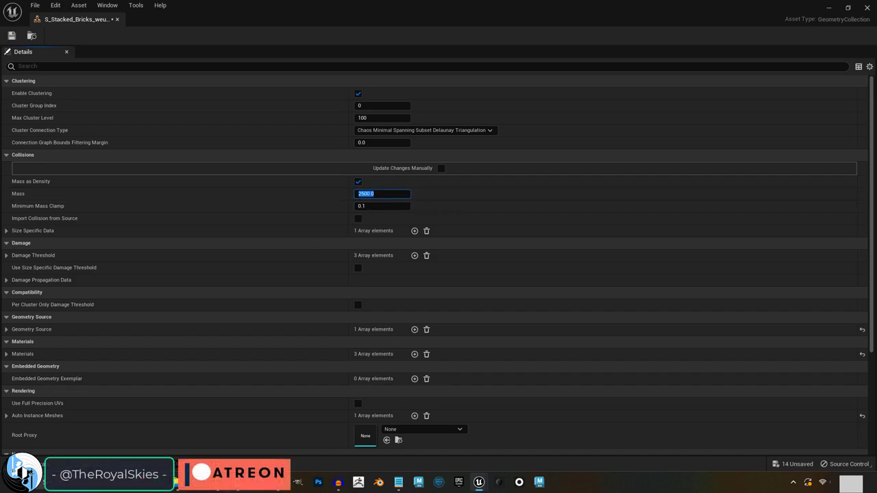
mouse_move(389, 196)
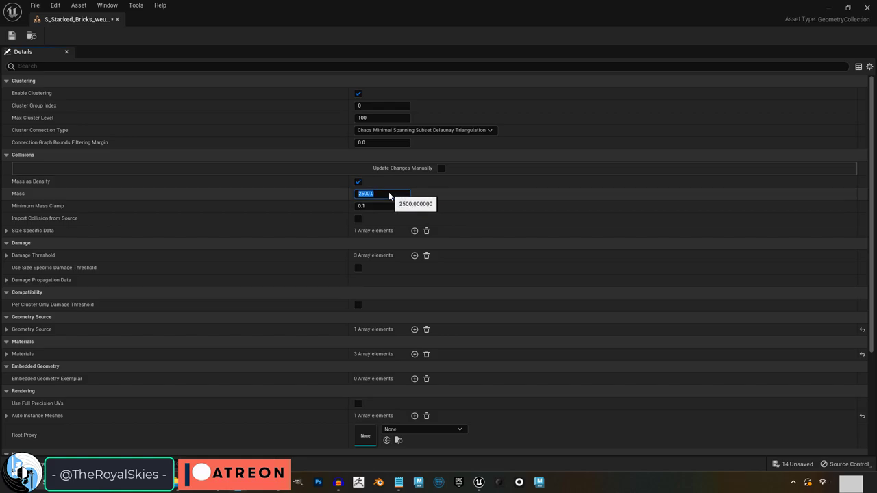
text(100)
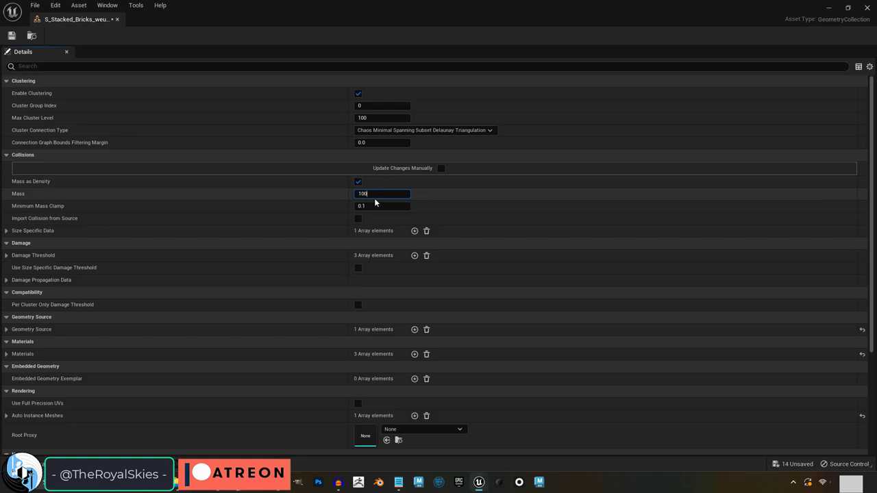